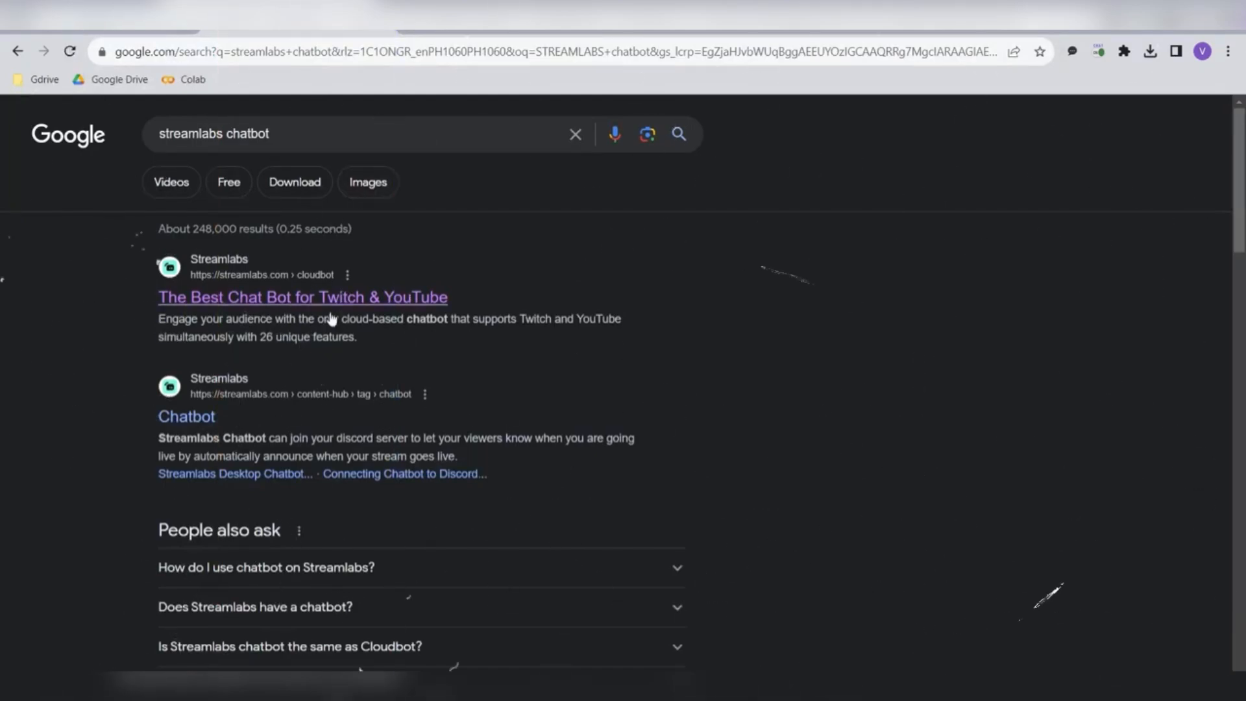
# Download the Streamlabs Desktop Chatbot installer from the Streamlabs site and run setup to completion.
pyautogui.click(302, 297)
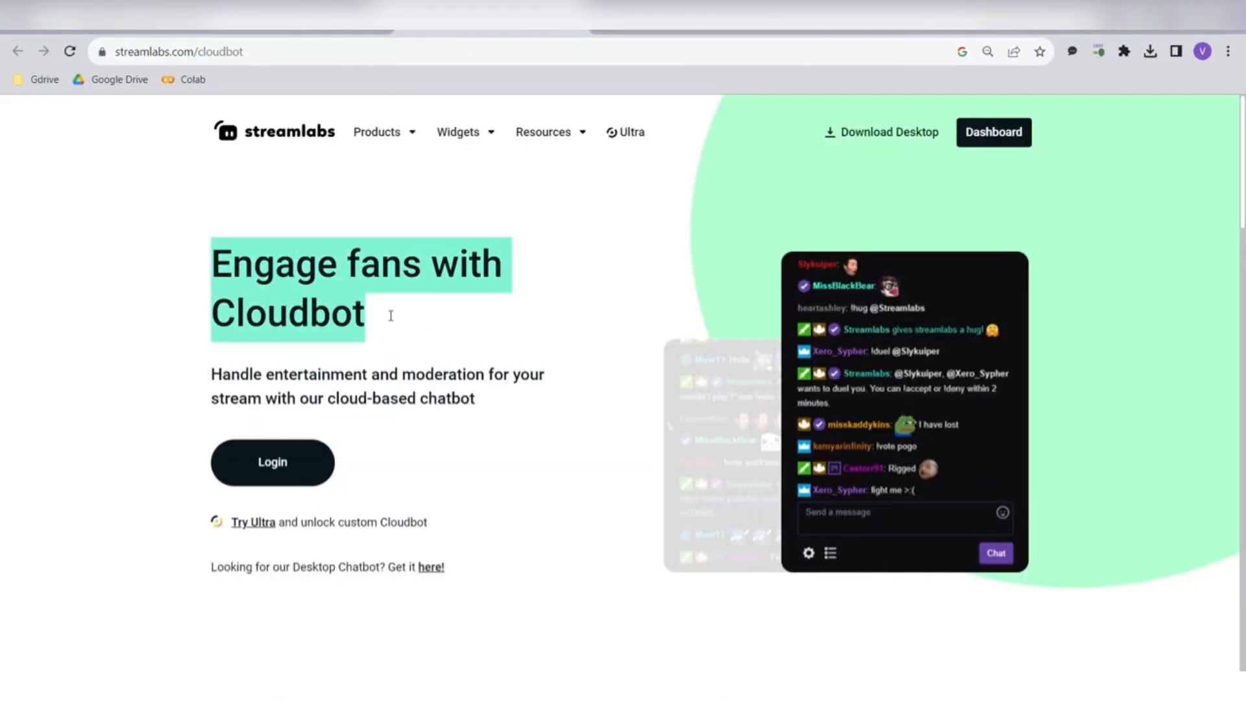
pyautogui.click(429, 566)
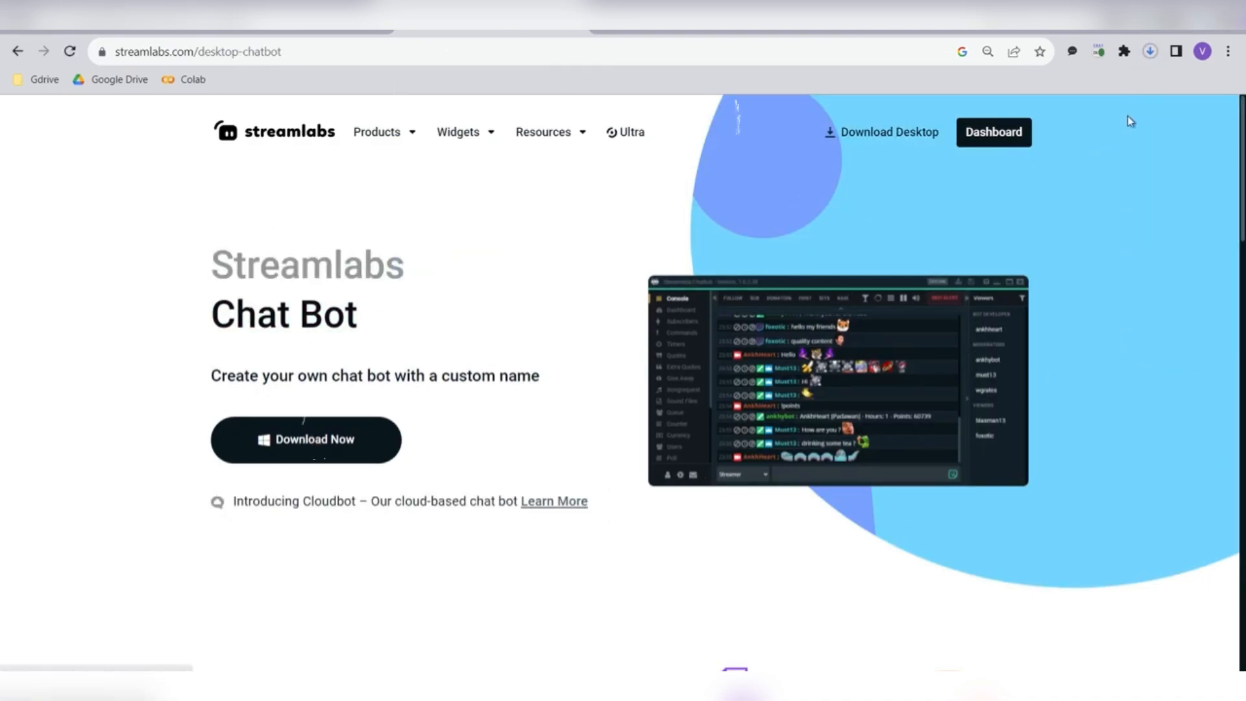
pyautogui.click(1148, 50)
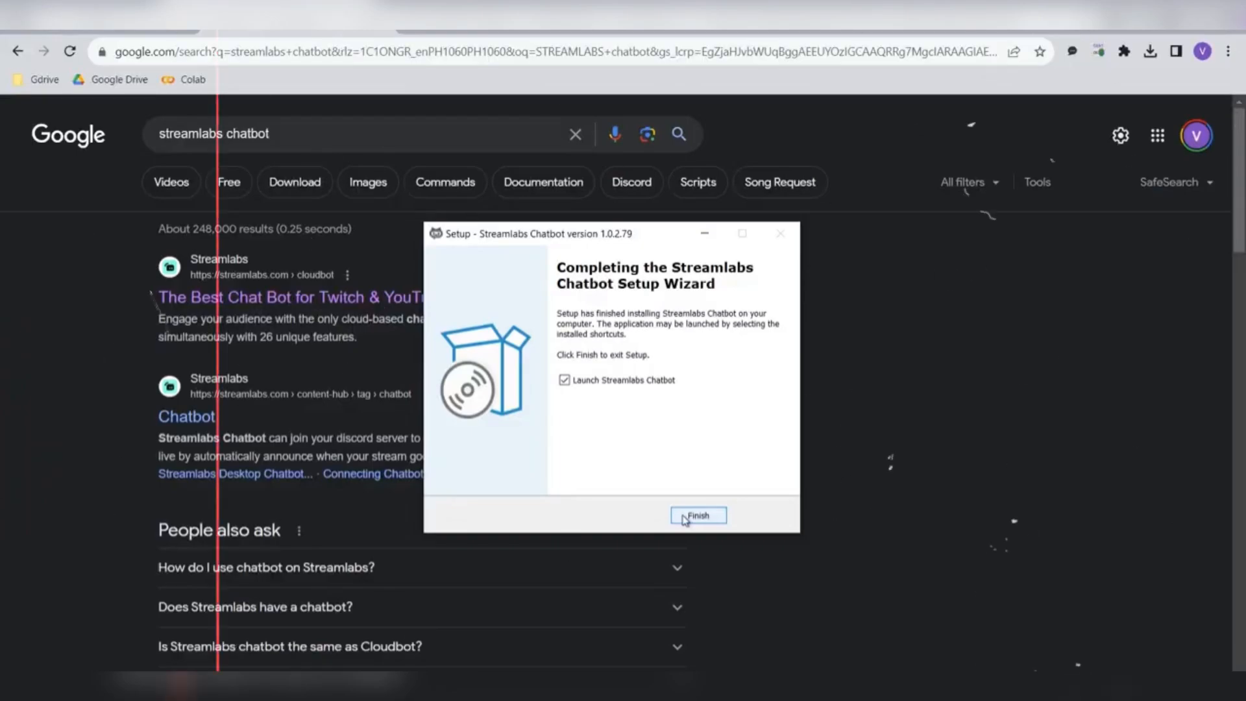
# Finish setup with 'Launch Streamlabs Chatbot' ticked so the connected console opens.
pyautogui.click(697, 515)
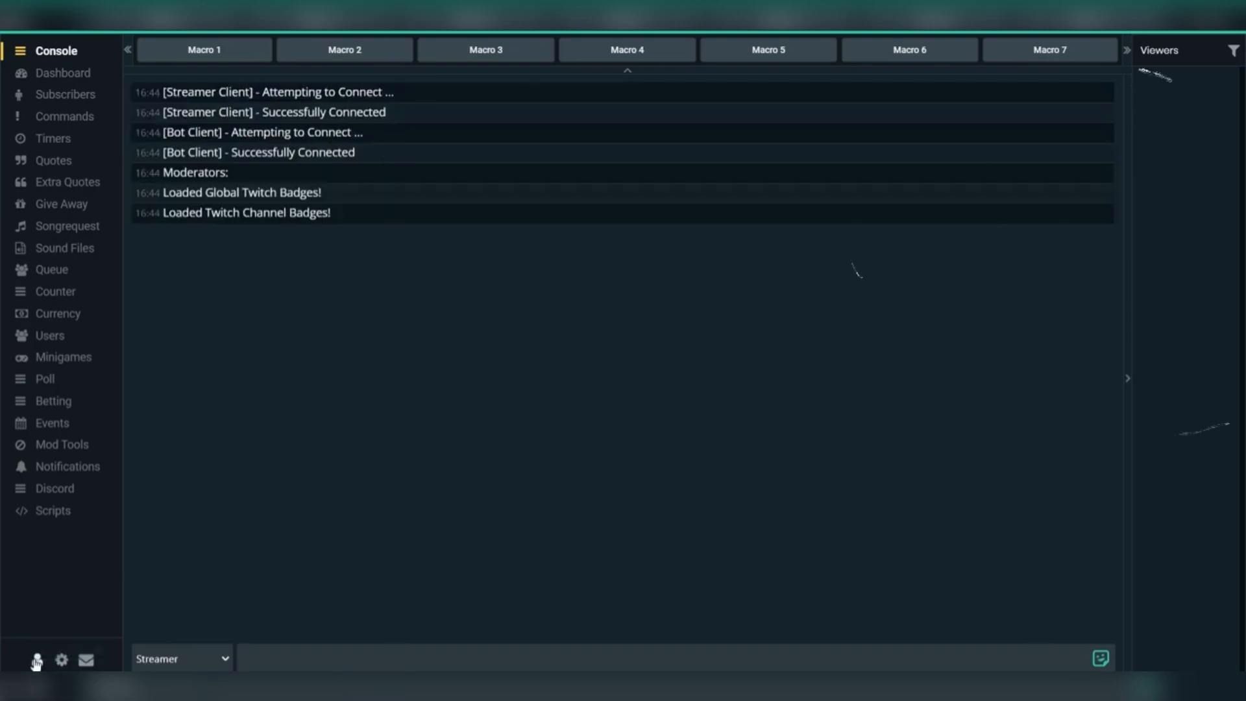
# Generate a Twitch Bot token and authorize Streamlabs Chatbot on Twitch.
pyautogui.click(61, 659)
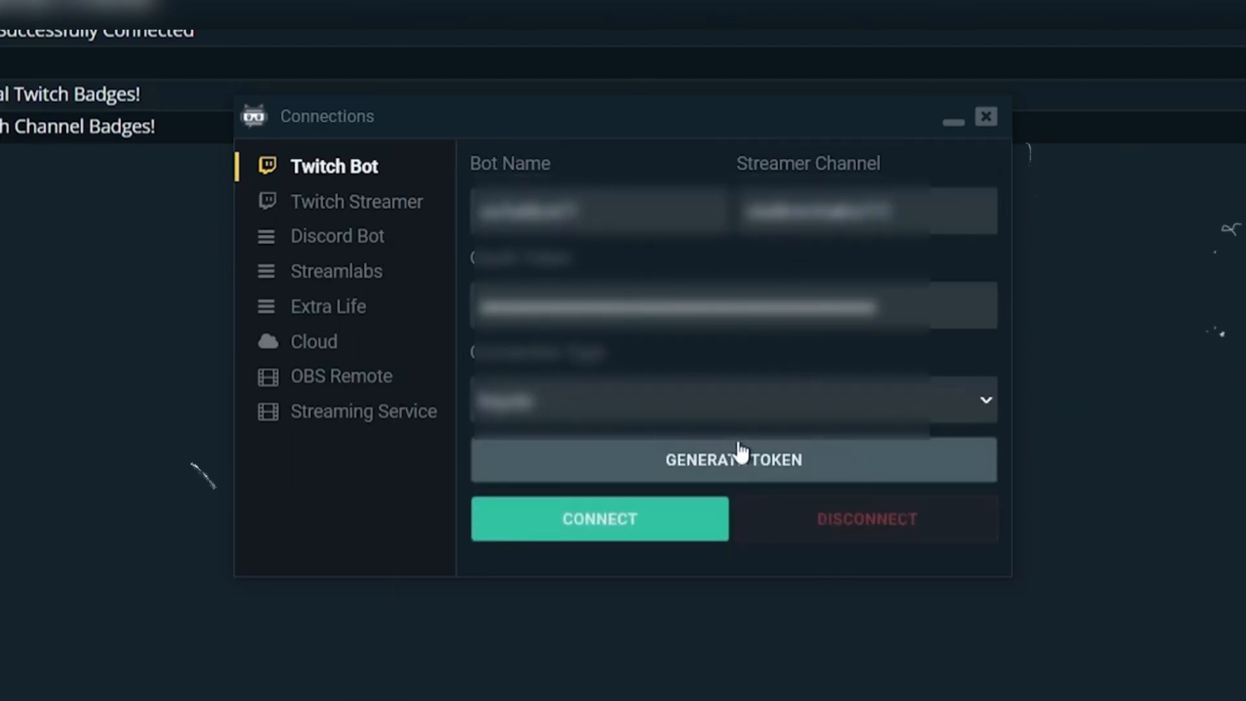
pyautogui.click(733, 460)
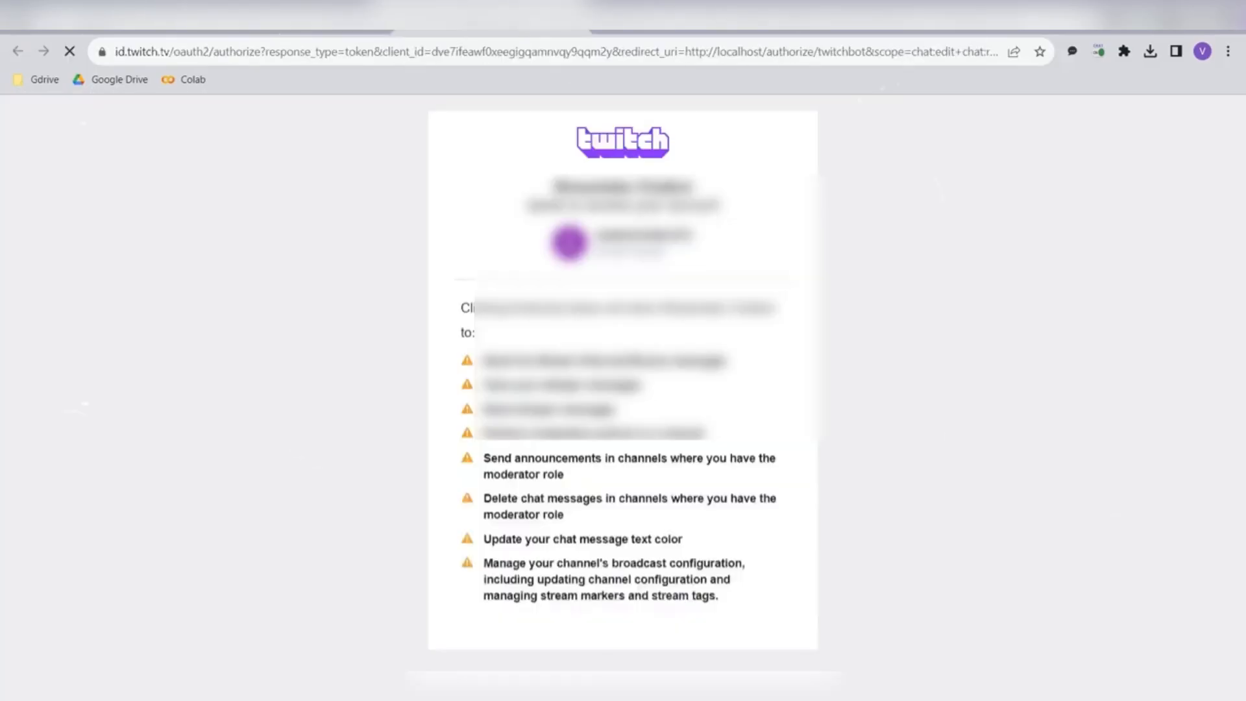
pyautogui.scroll(-3)
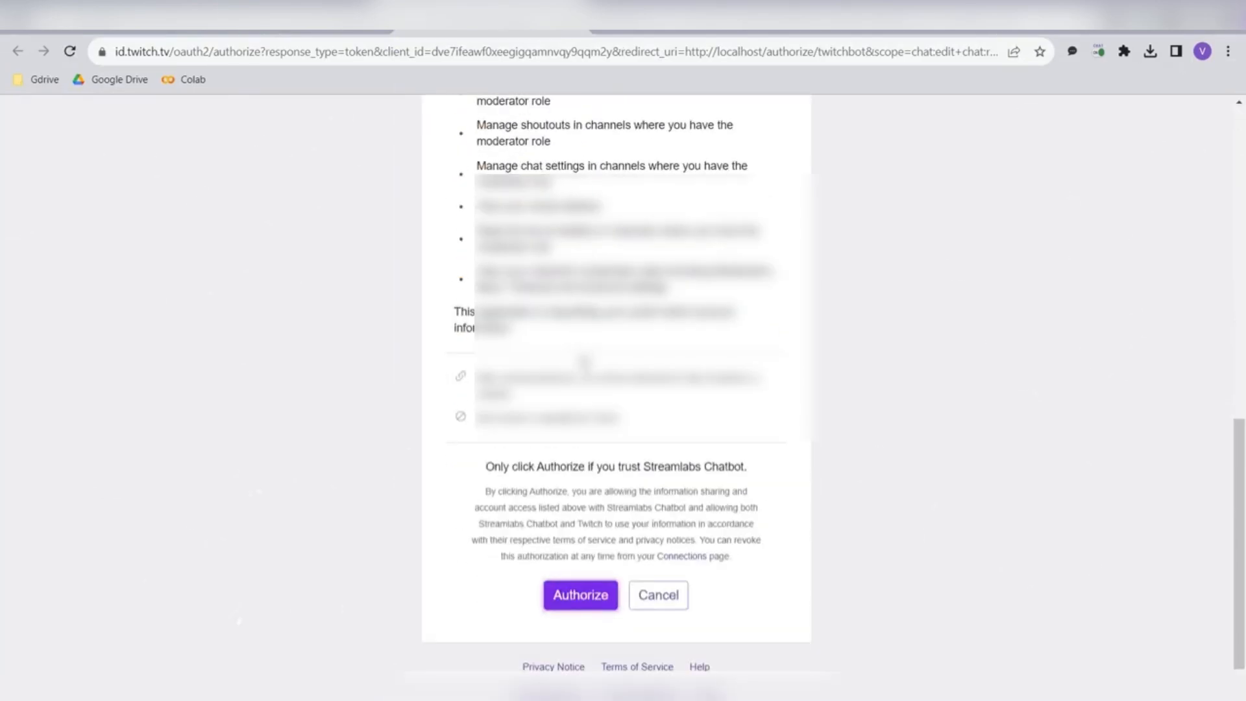
pyautogui.click(580, 594)
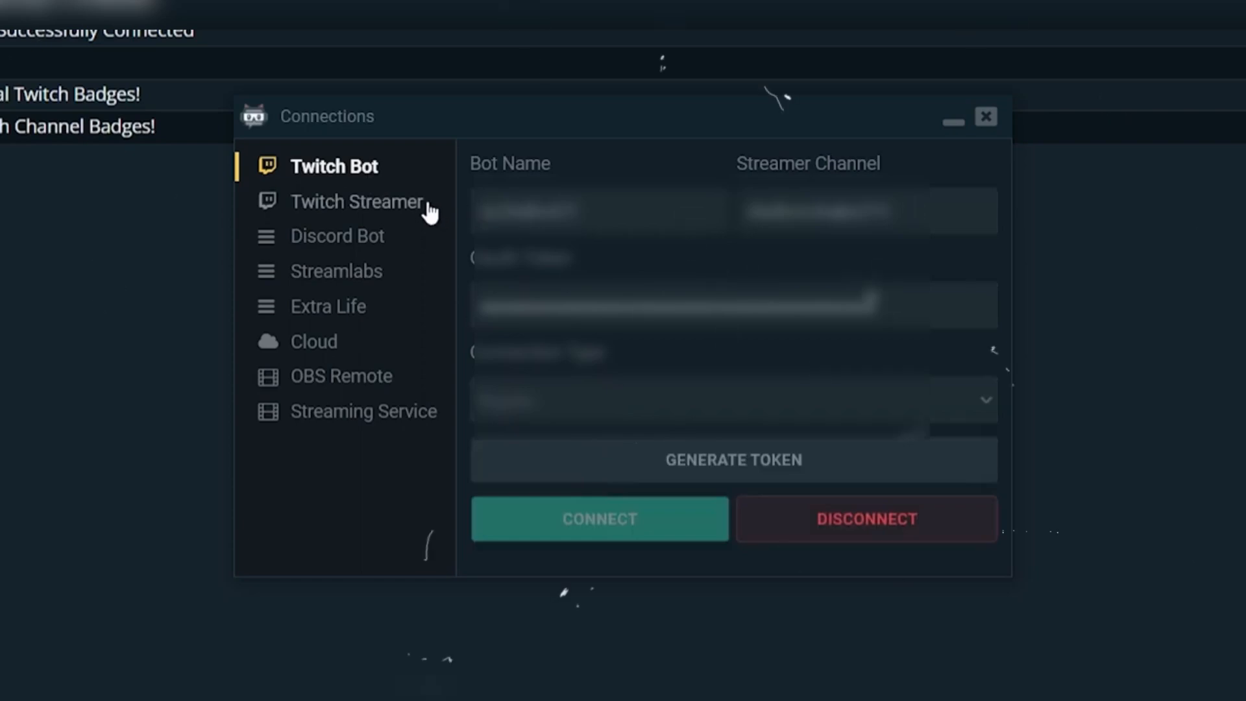
# Connect the Twitch Streamer account and check the Streamlabs account connection.
pyautogui.click(357, 201)
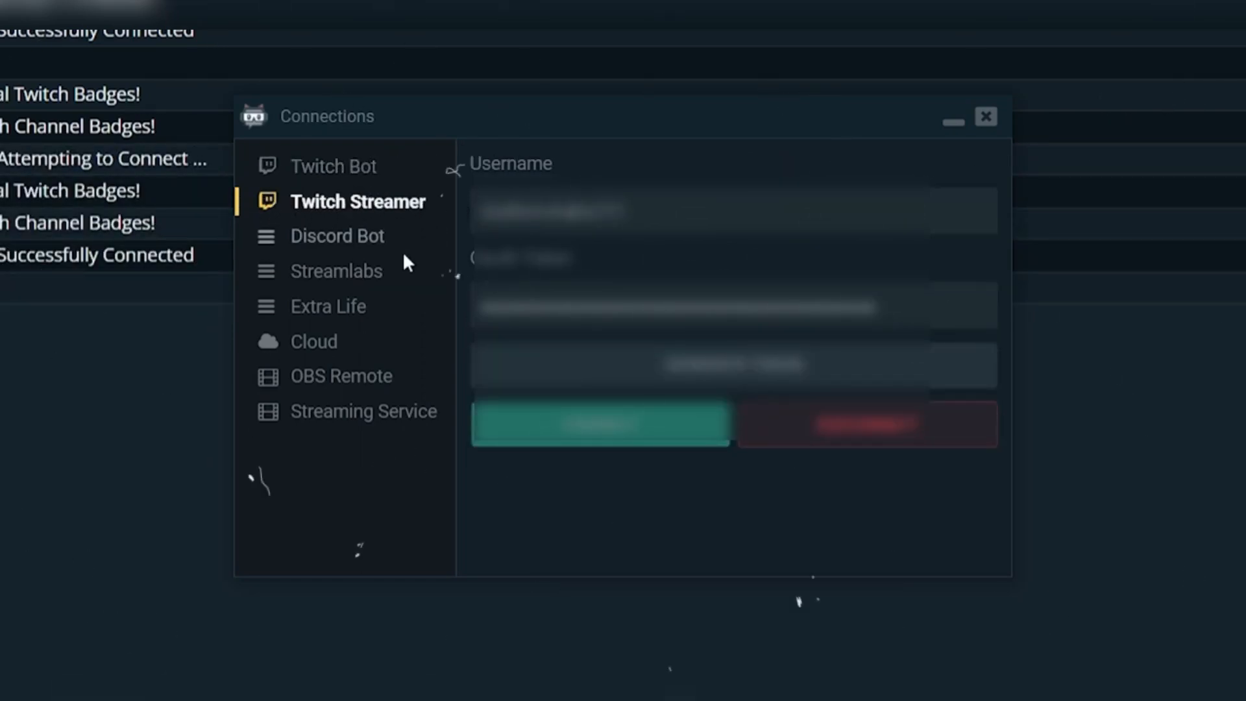
pyautogui.click(337, 270)
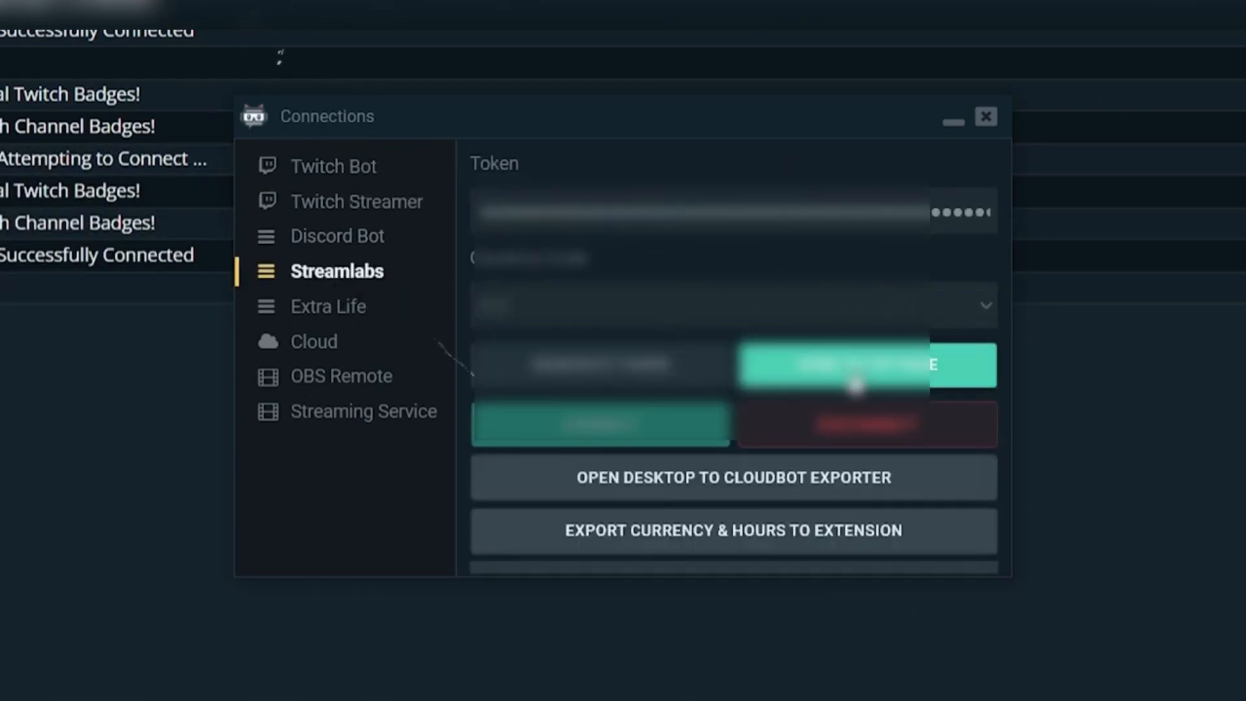
pyautogui.click(835, 364)
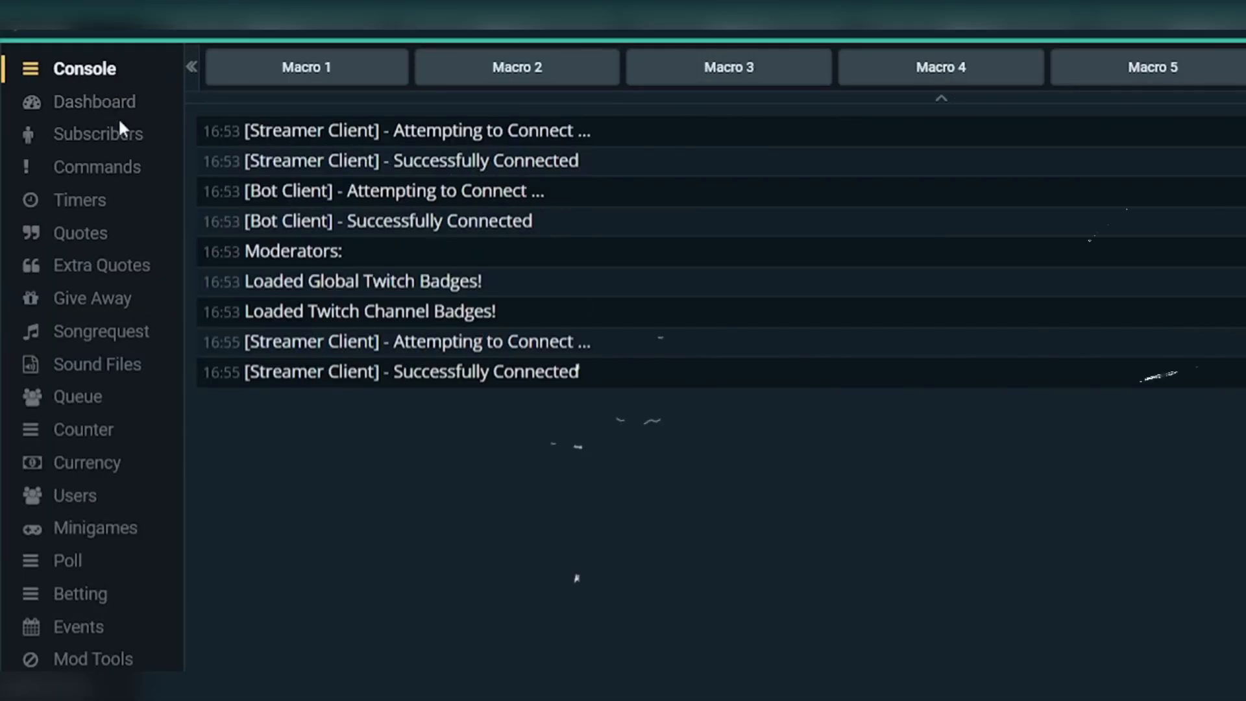
# Add a !youtube command replying 'Please subscribe to my youtube channel'.
pyautogui.click(96, 166)
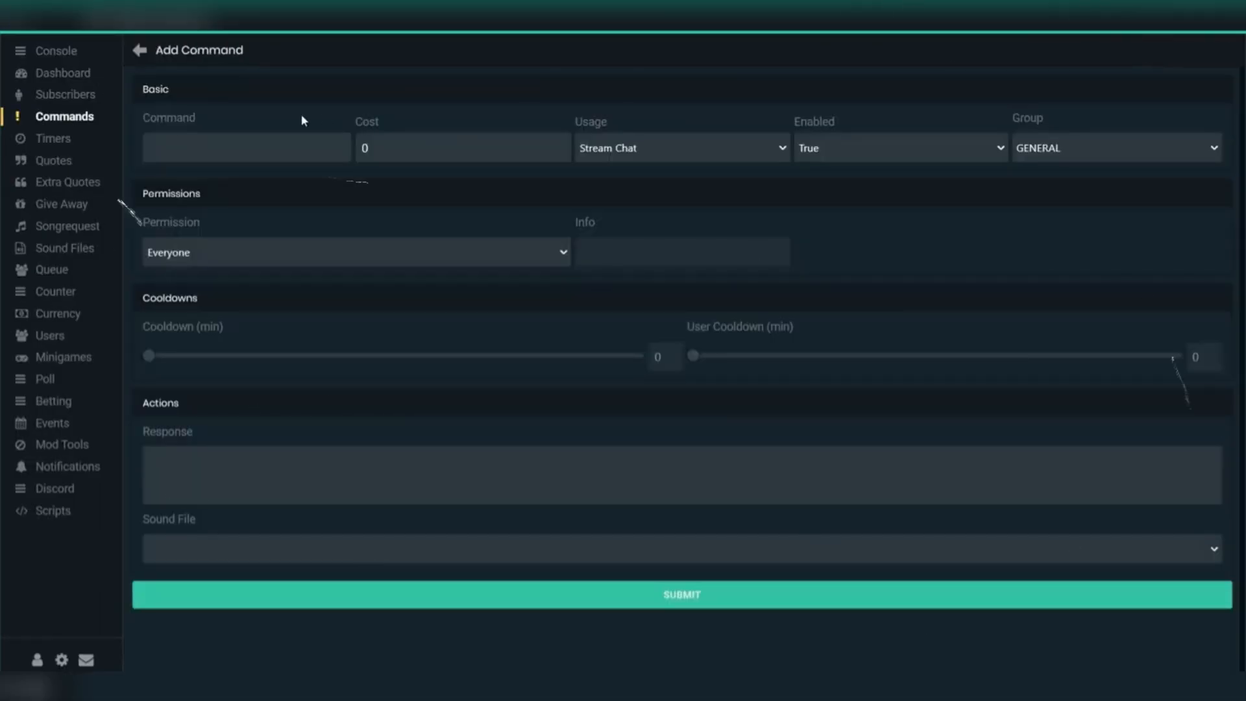
pyautogui.write('!youtube')
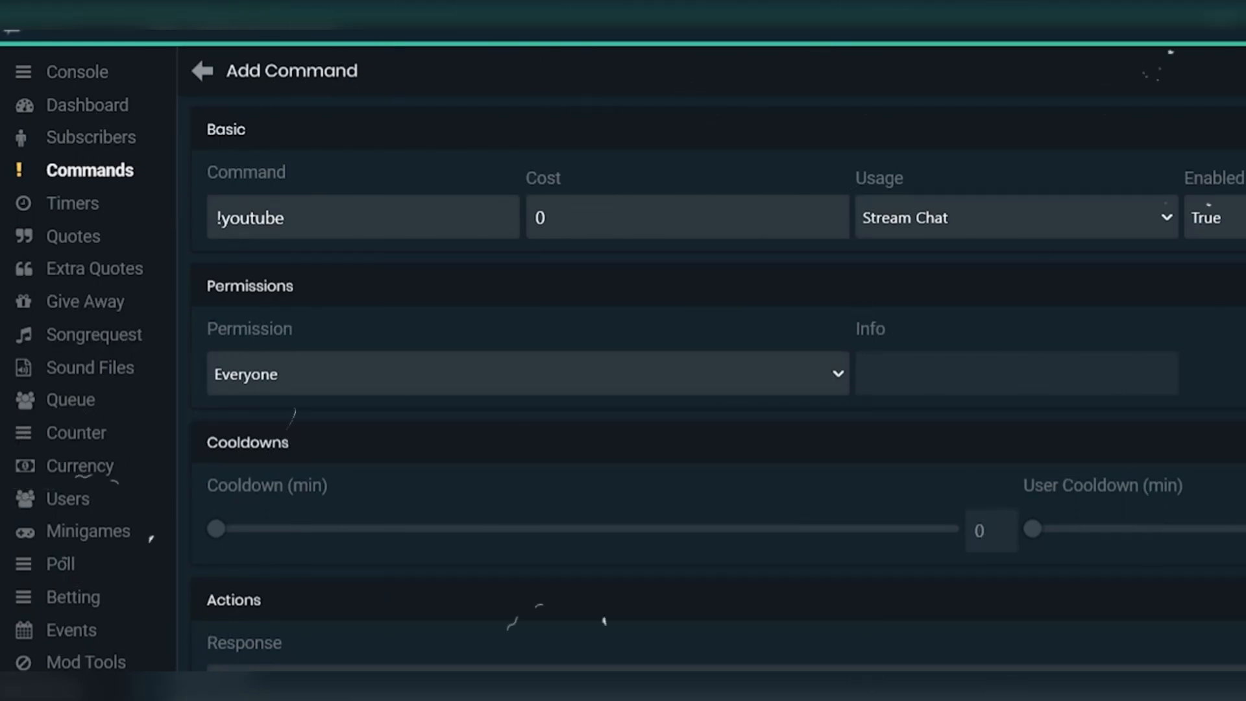
pyautogui.scroll(-3)
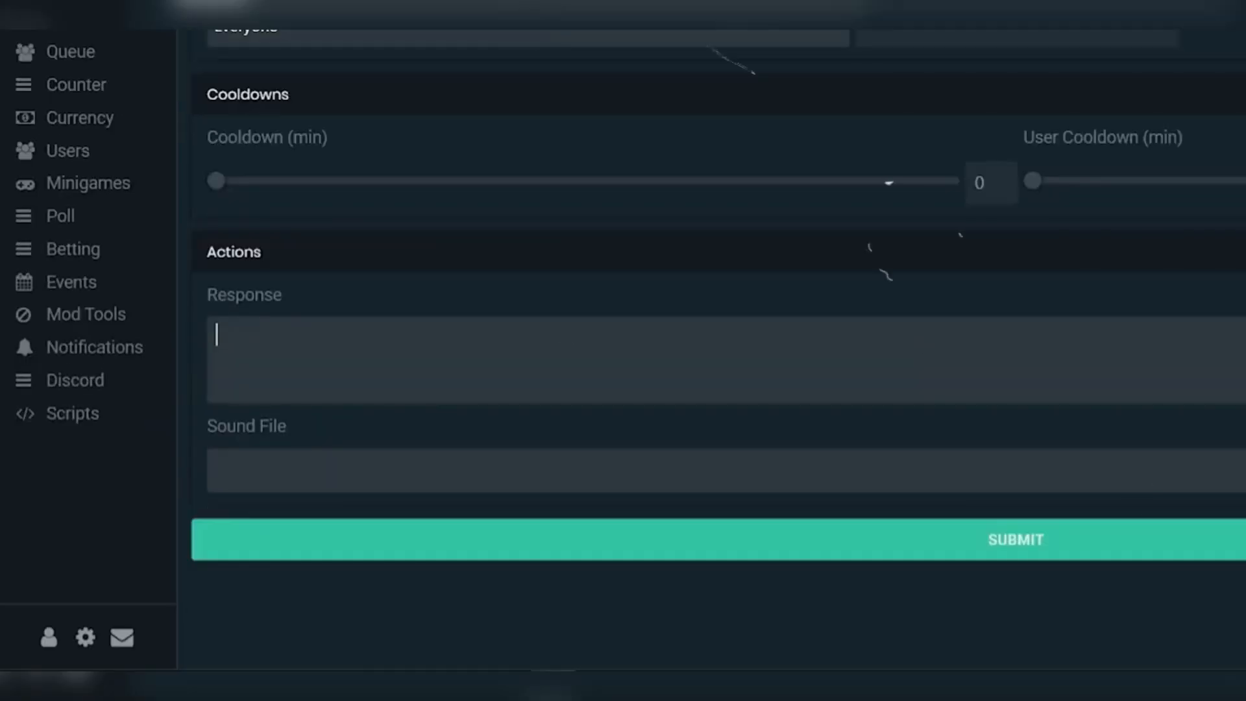
pyautogui.write('Please subscribe to my')
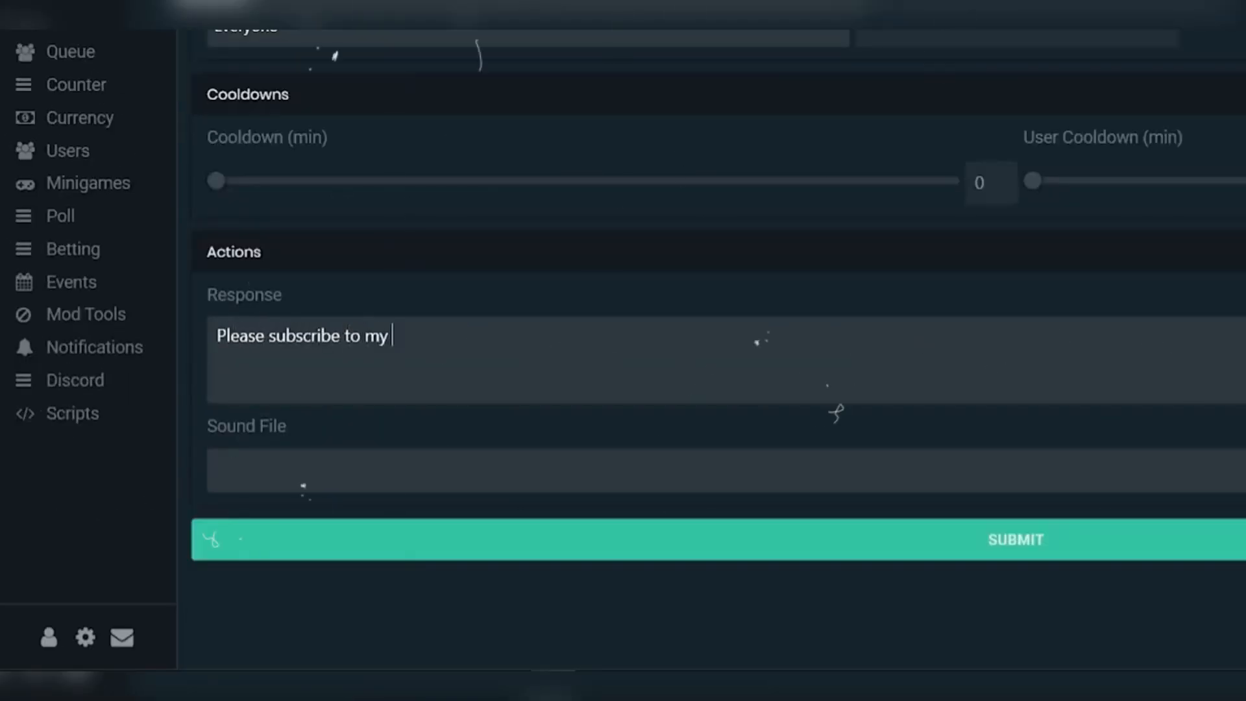
pyautogui.write('youtube channel')
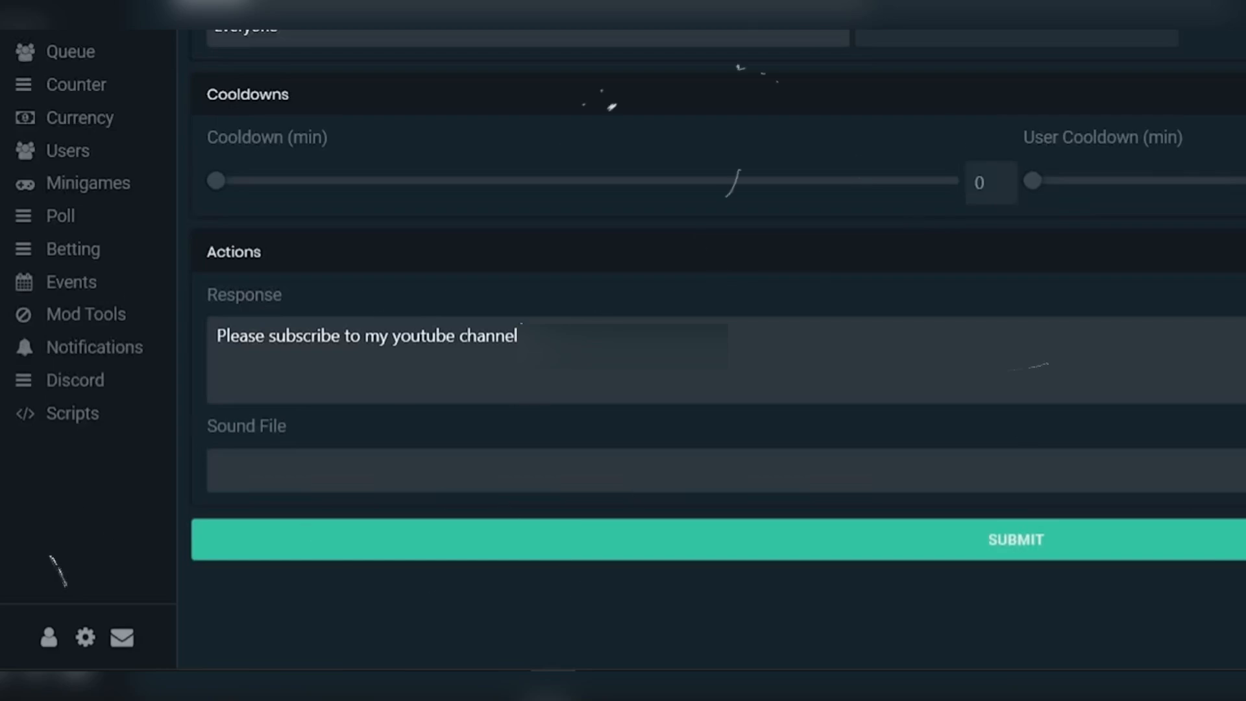
pyautogui.click(1016, 539)
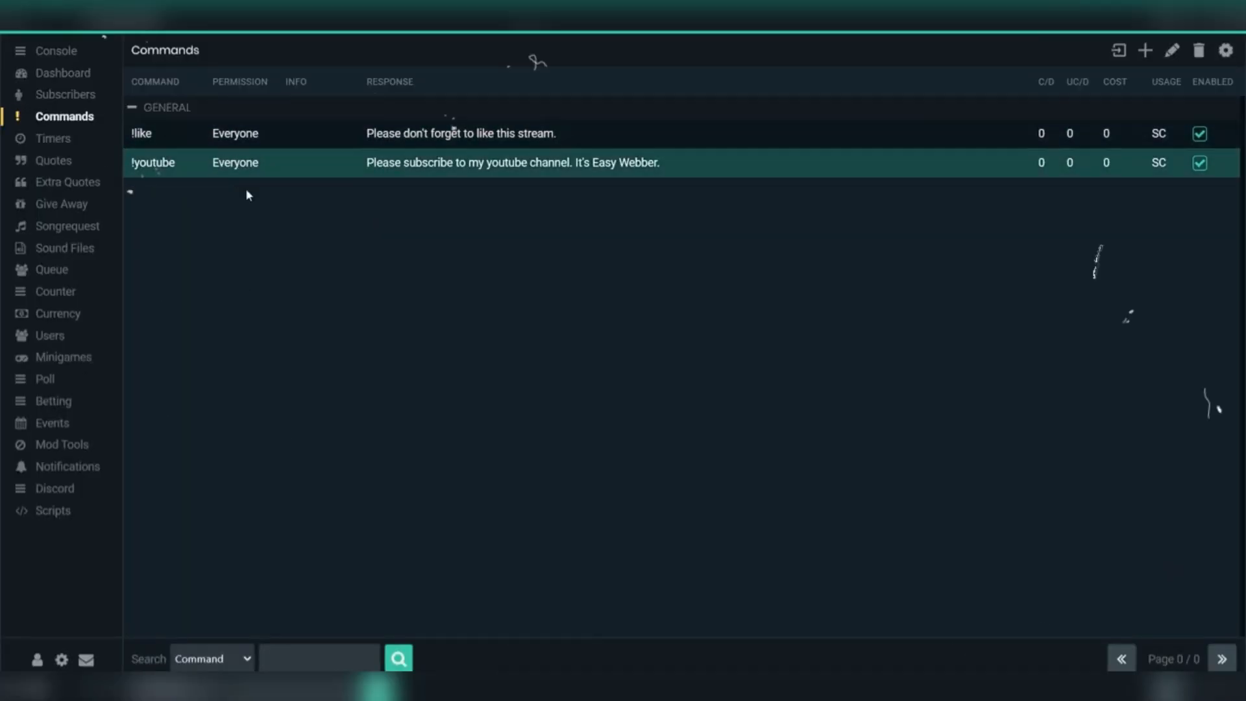
# Send !youtube from the console chat to test the bot's reply.
pyautogui.click(56, 51)
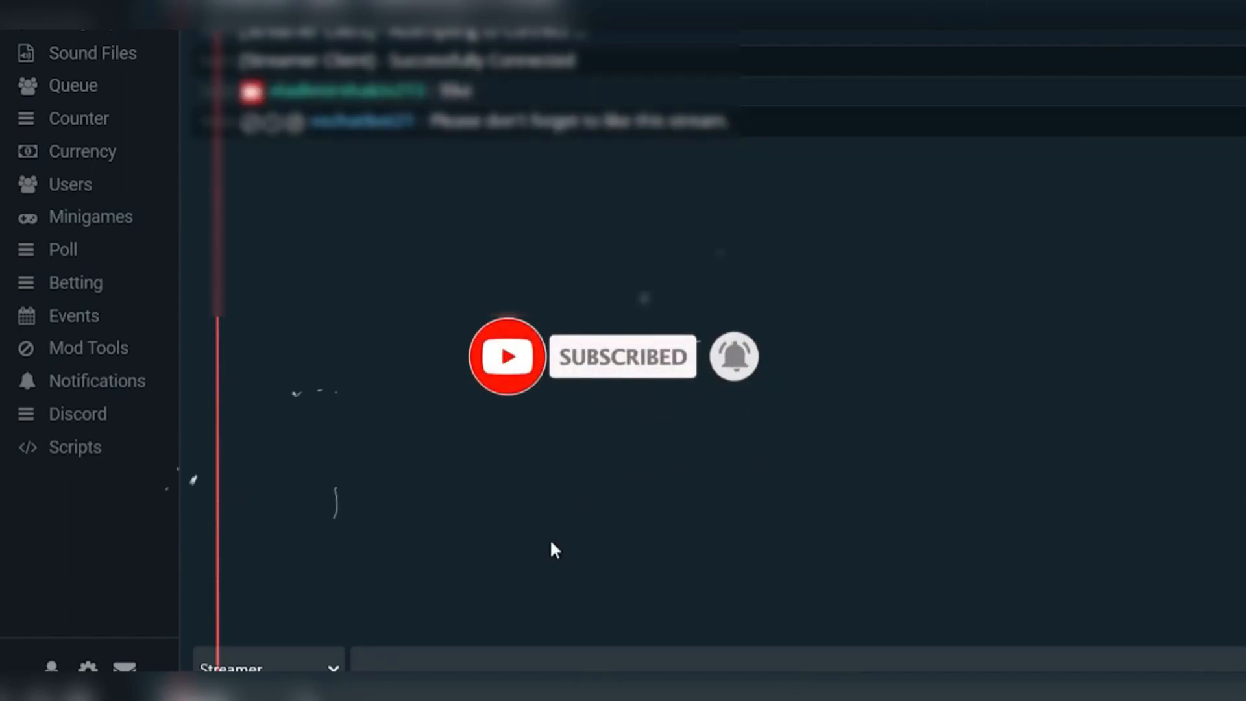
pyautogui.write('!youtube')
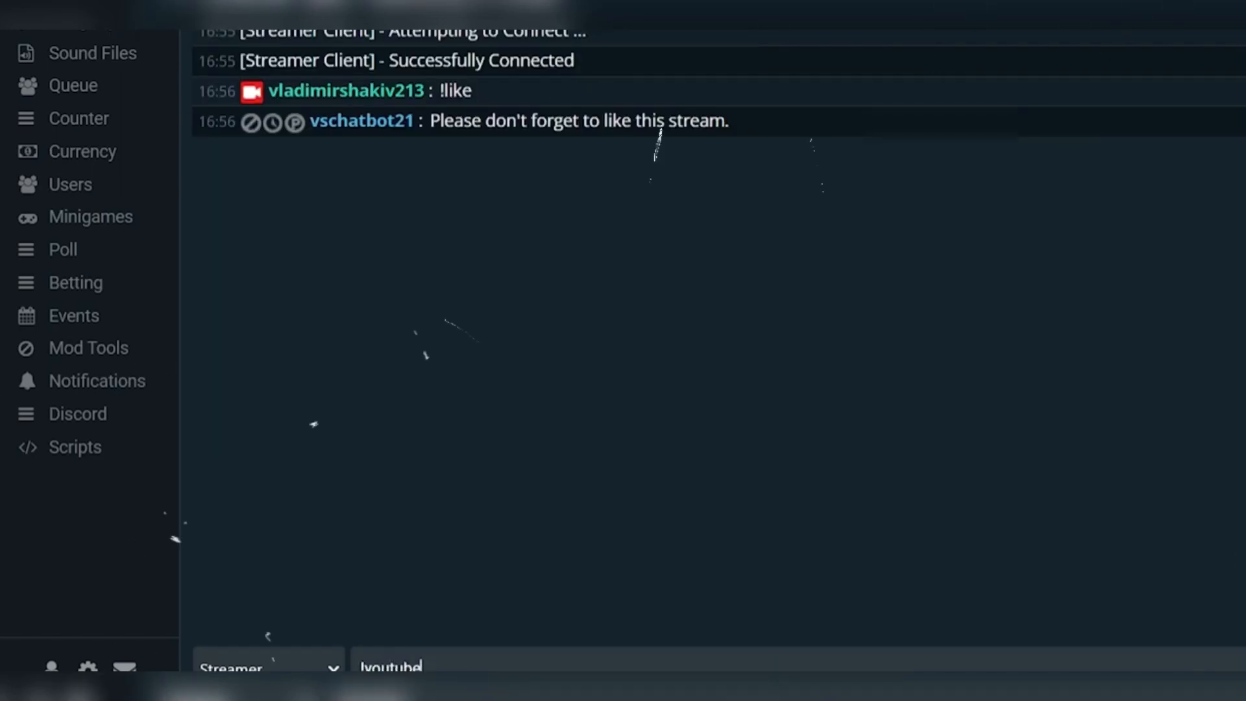
pyautogui.click(1226, 84)
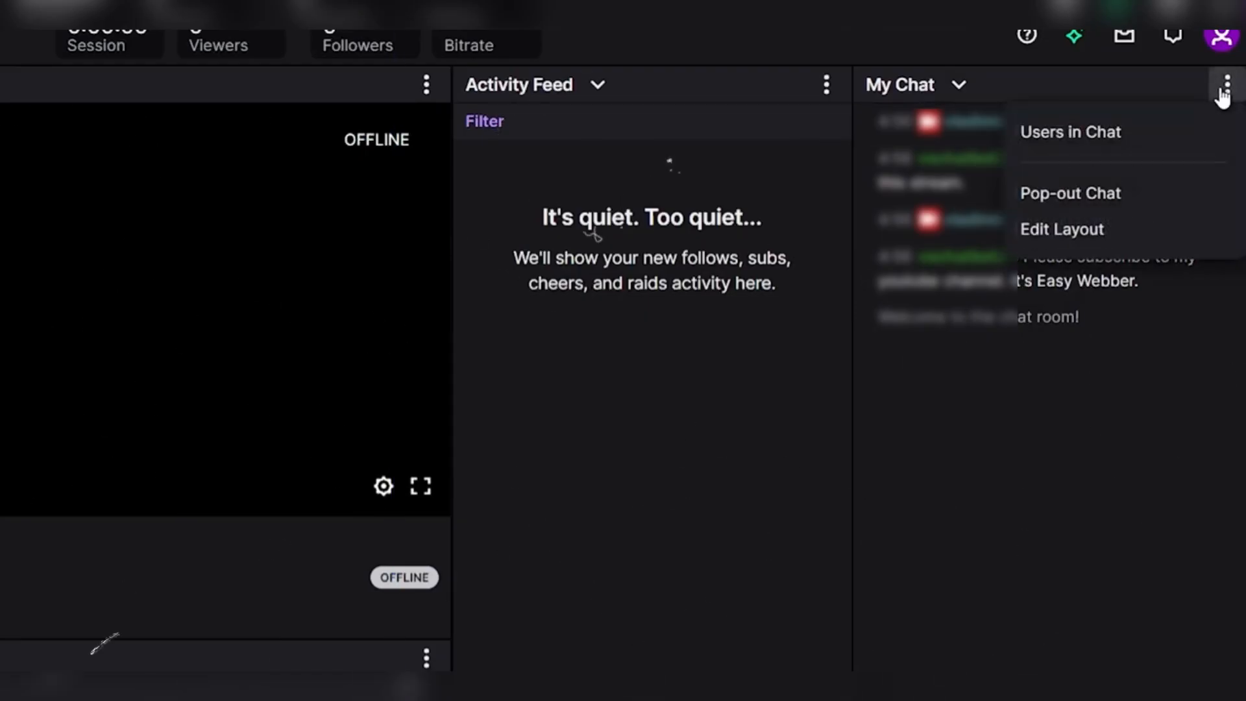
pyautogui.click(1070, 192)
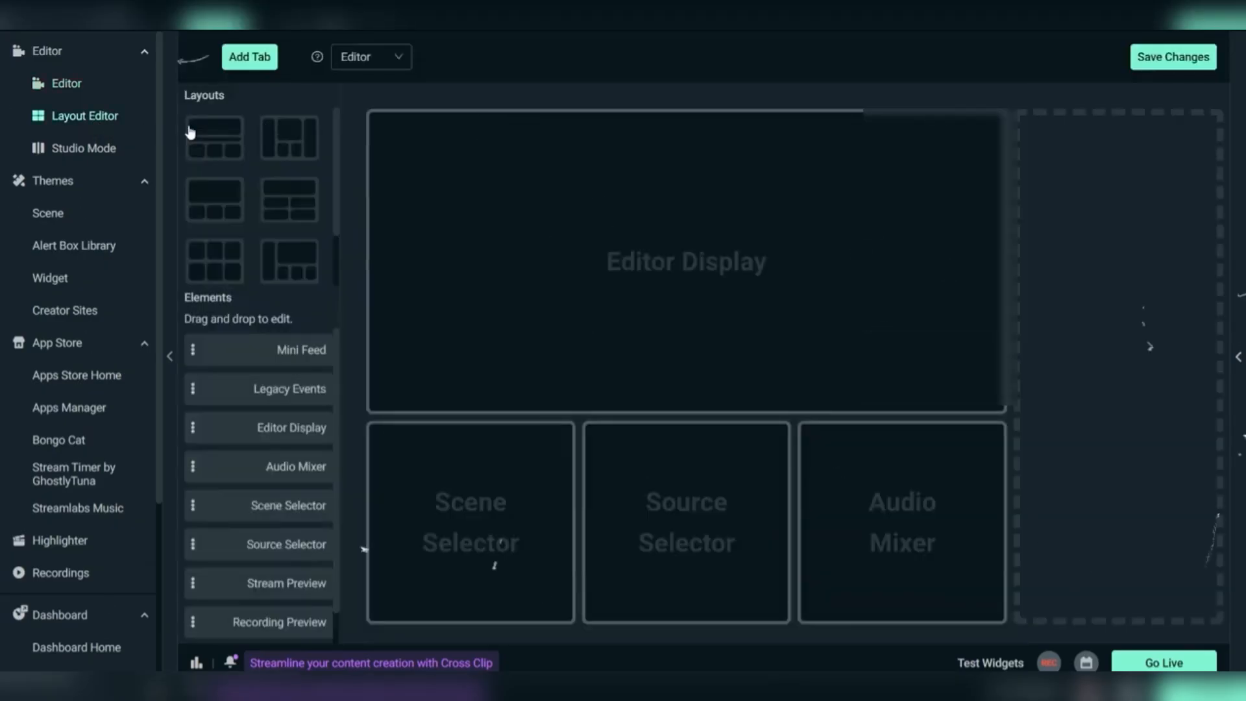
pyautogui.scroll(-3)
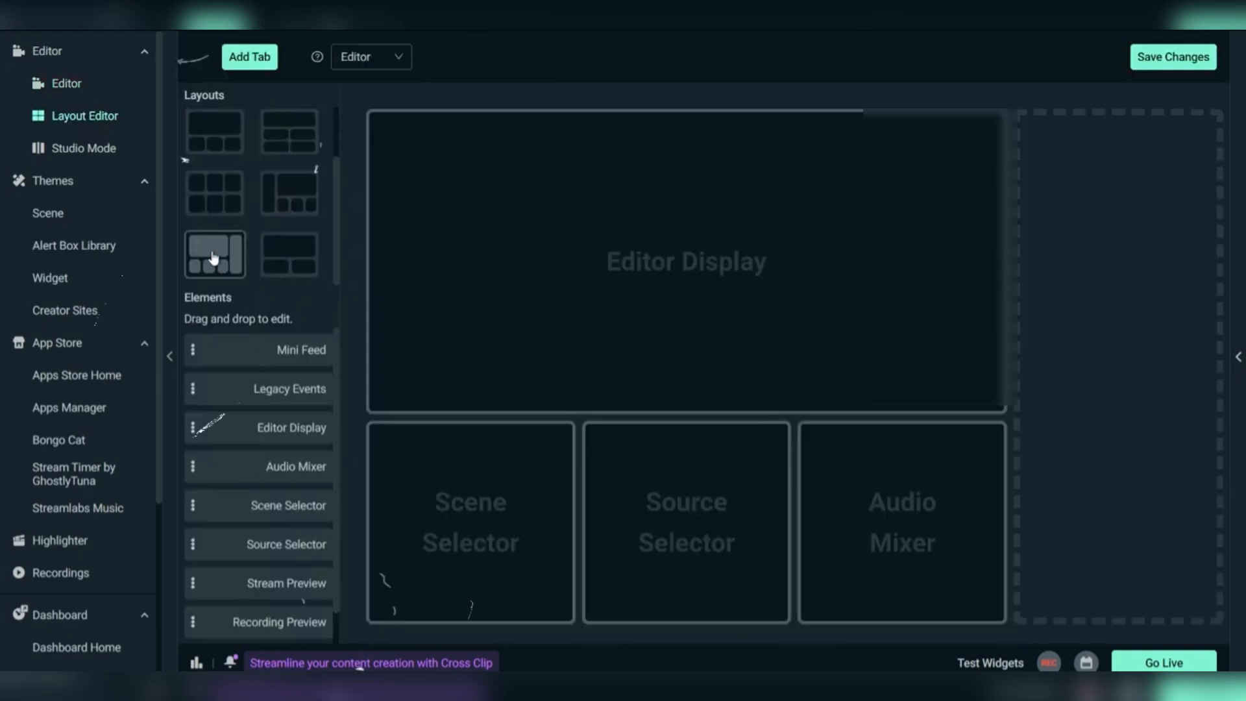
pyautogui.scroll(-3)
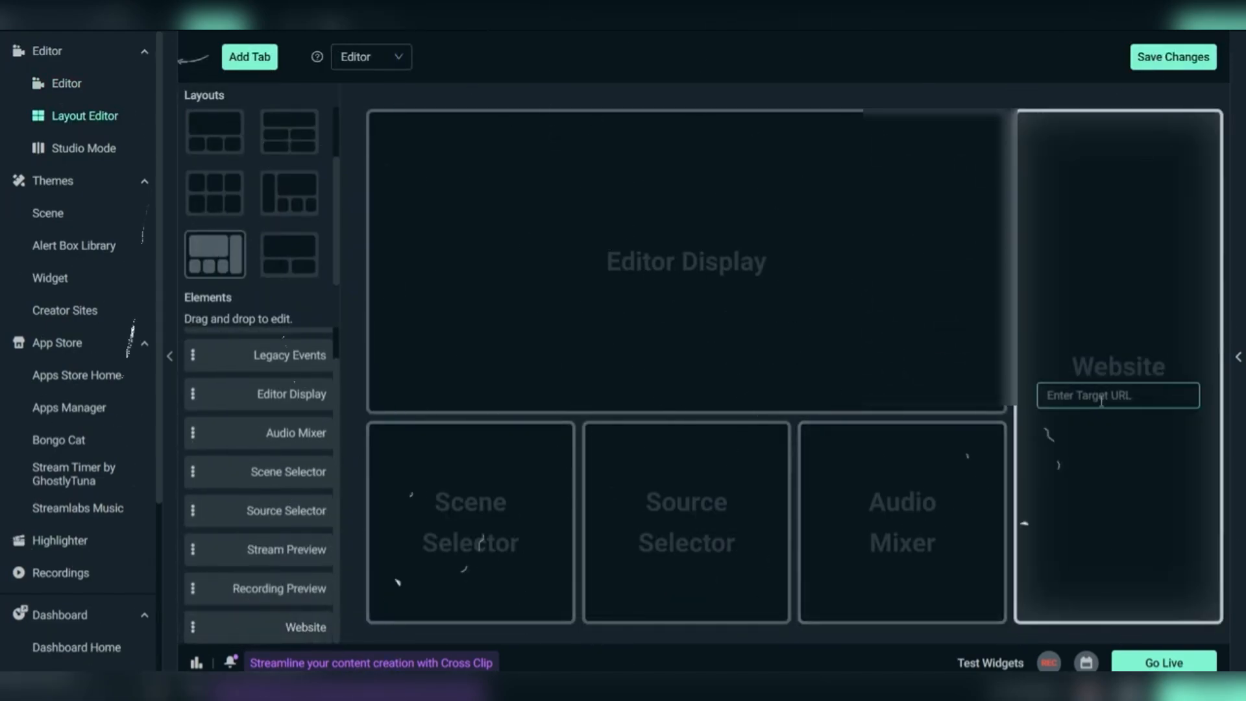
pyautogui.write('https://dashboard.twitch.tv/')
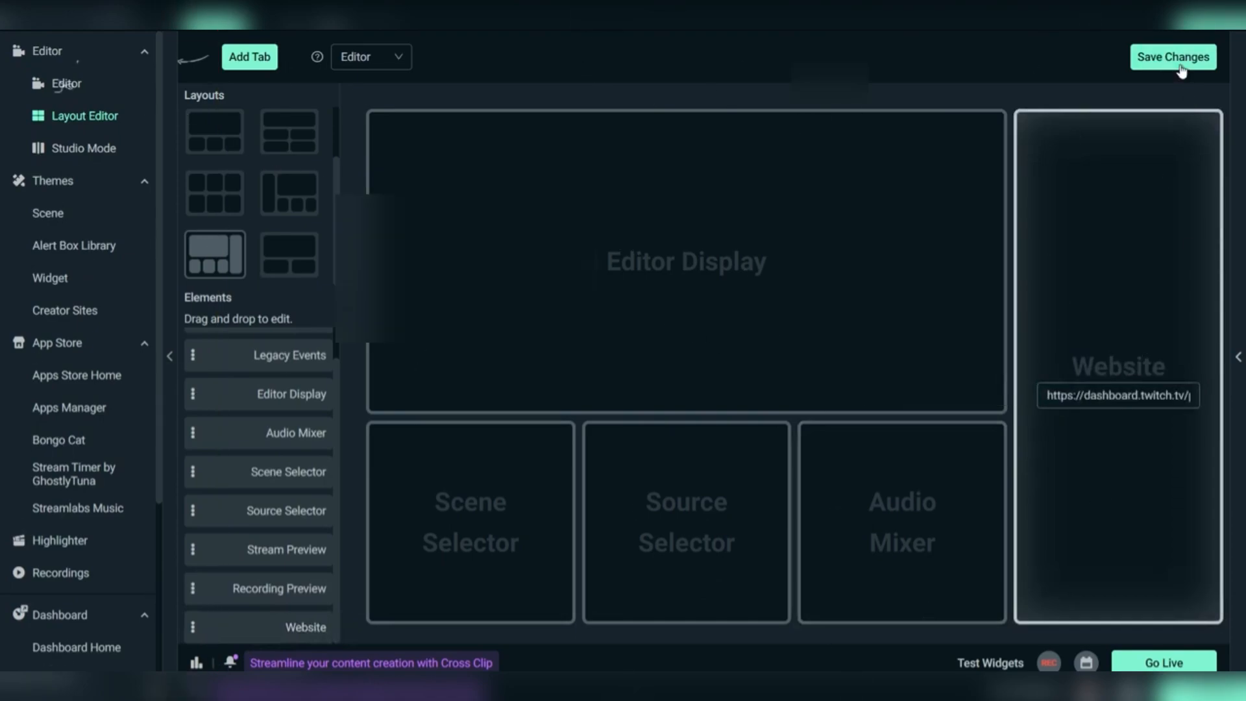
pyautogui.click(66, 83)
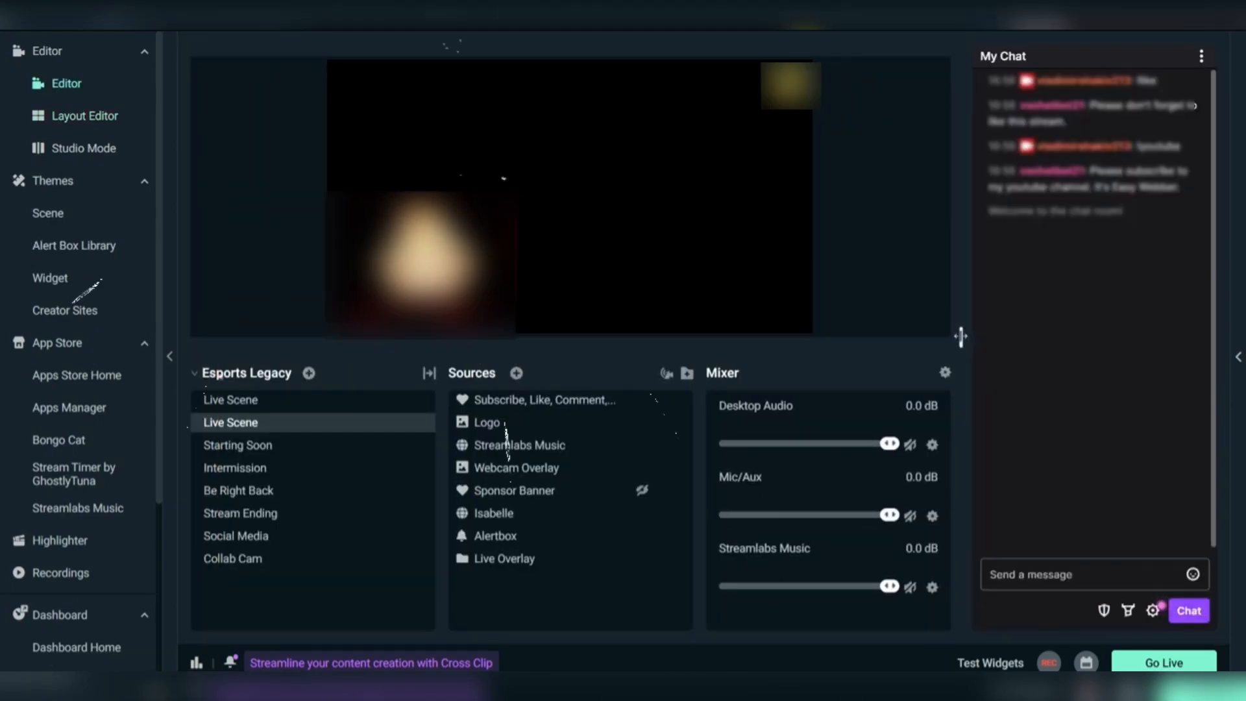
pyautogui.click(1094, 574)
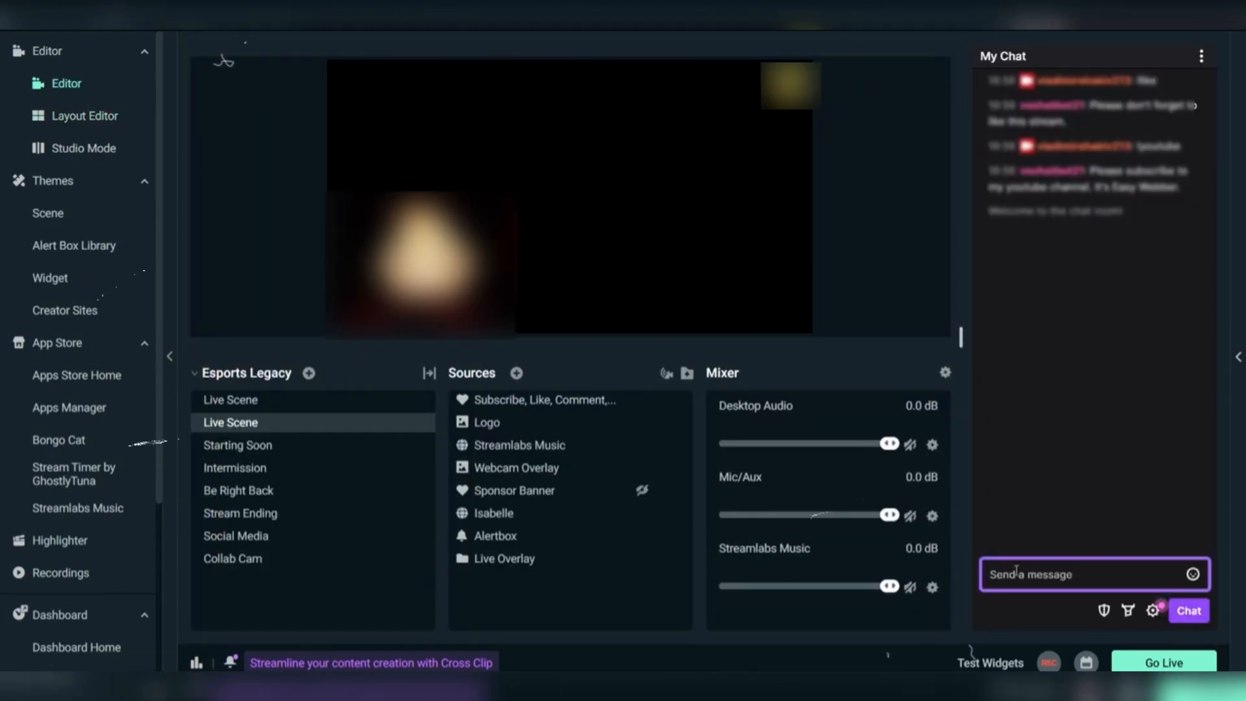